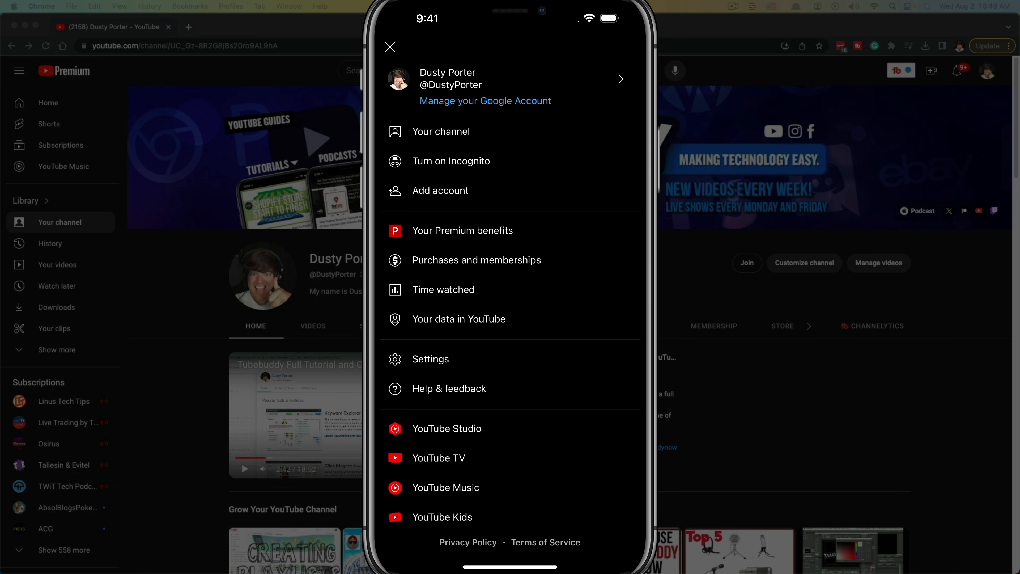
- Dismiss the account menu and go to Manage your Google Account from the profile picture
{"action": "left_click", "coordinate": [389, 47]}
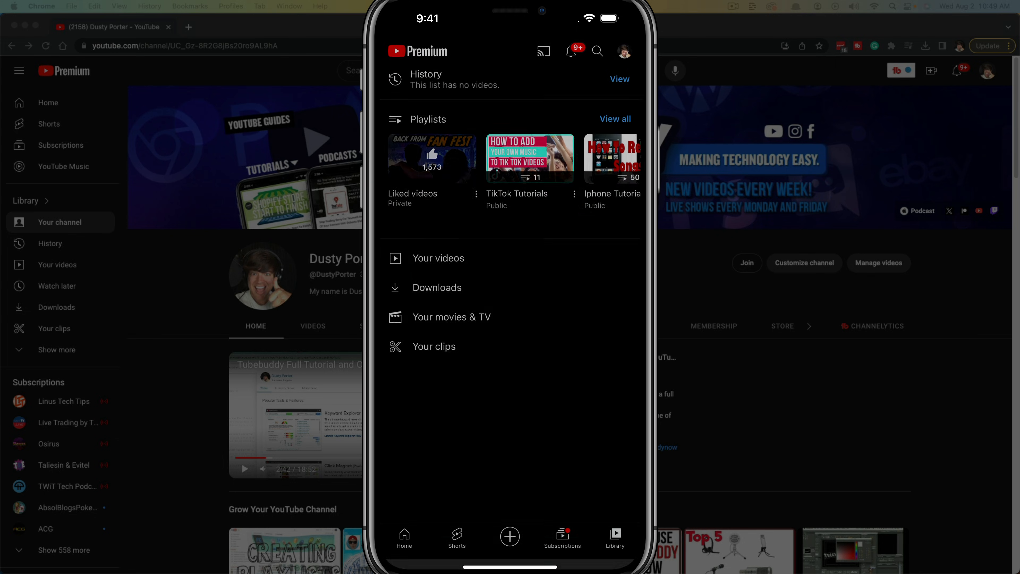
{"action": "left_click", "coordinate": [623, 52]}
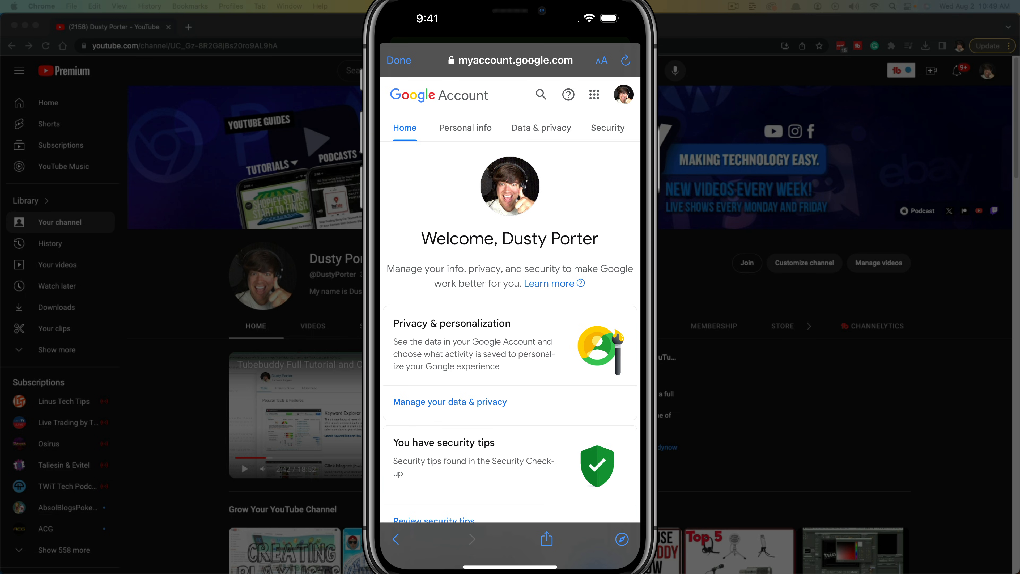
- Go to Security and scroll down to the Your devices section listing iPhone sessions
{"action": "left_click", "coordinate": [607, 127]}
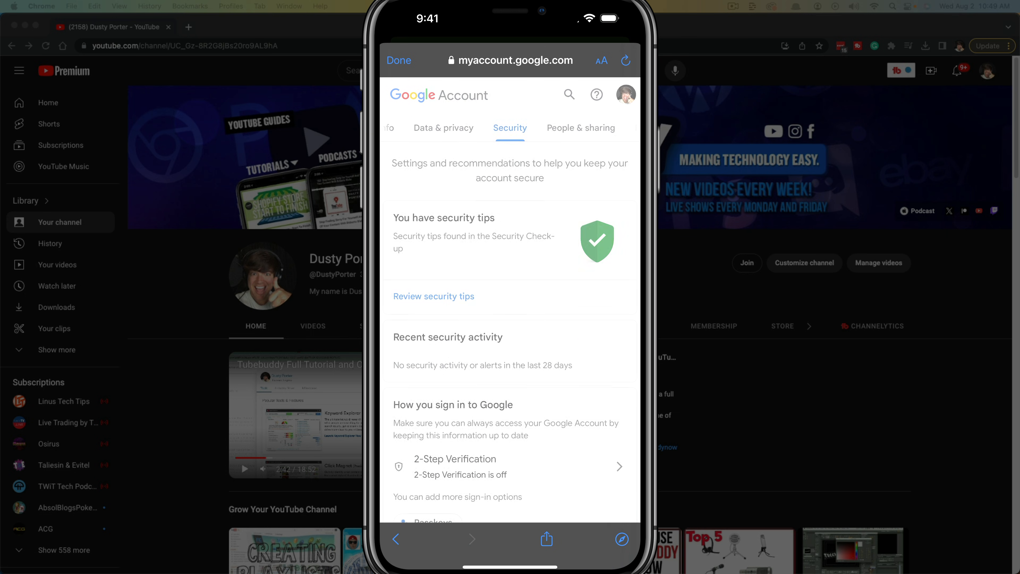
{"action": "scroll", "scroll_direction": "down", "scroll_amount": 3}
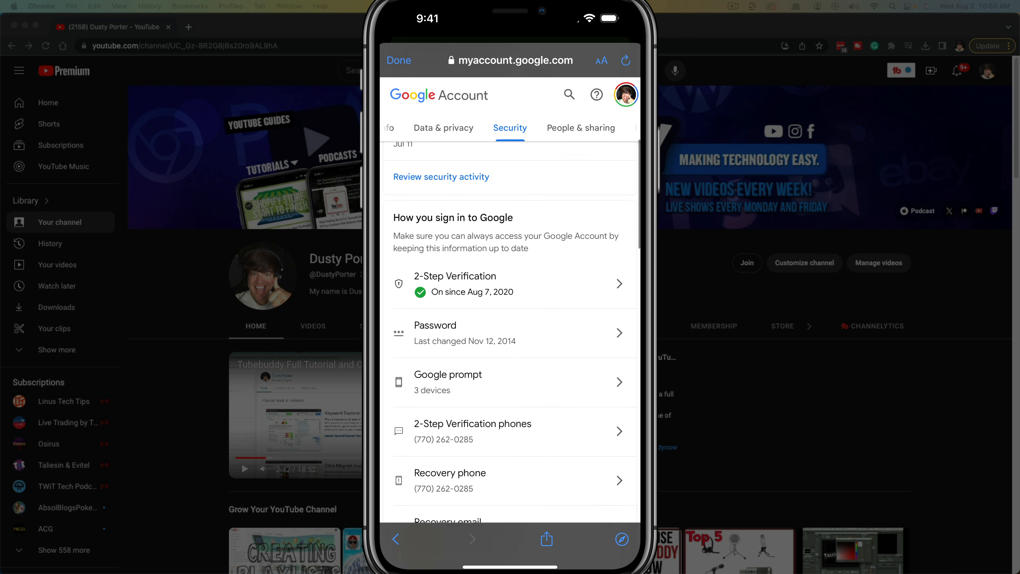
{"action": "scroll", "scroll_direction": "down", "scroll_amount": 3}
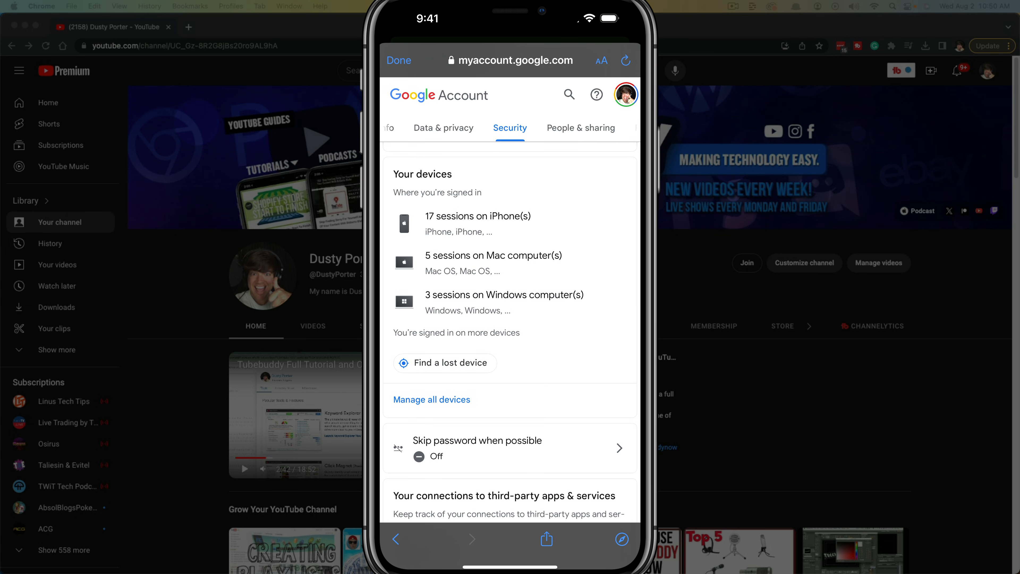
{"action": "scroll", "scroll_direction": "down", "scroll_amount": 3}
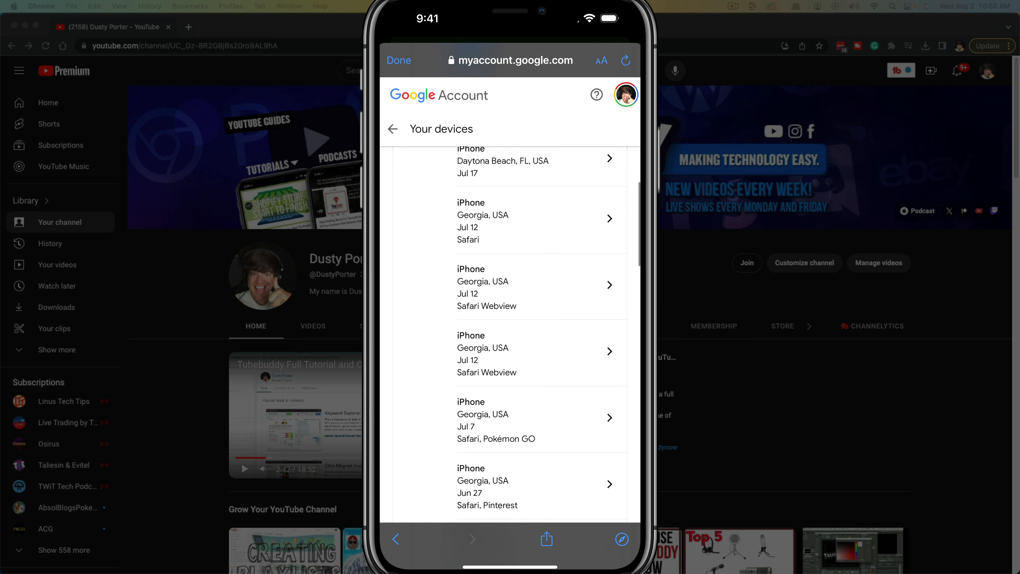
- Scroll past the iPhone and Mac sessions and view the top Windows session's details
{"action": "scroll", "scroll_direction": "down", "scroll_amount": 3}
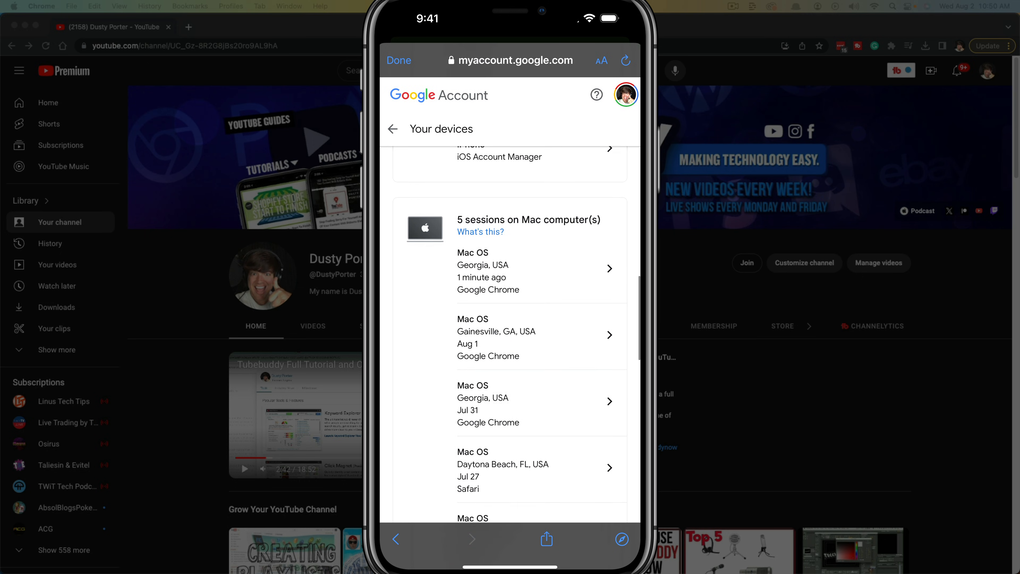
{"action": "scroll", "scroll_direction": "down", "scroll_amount": 3}
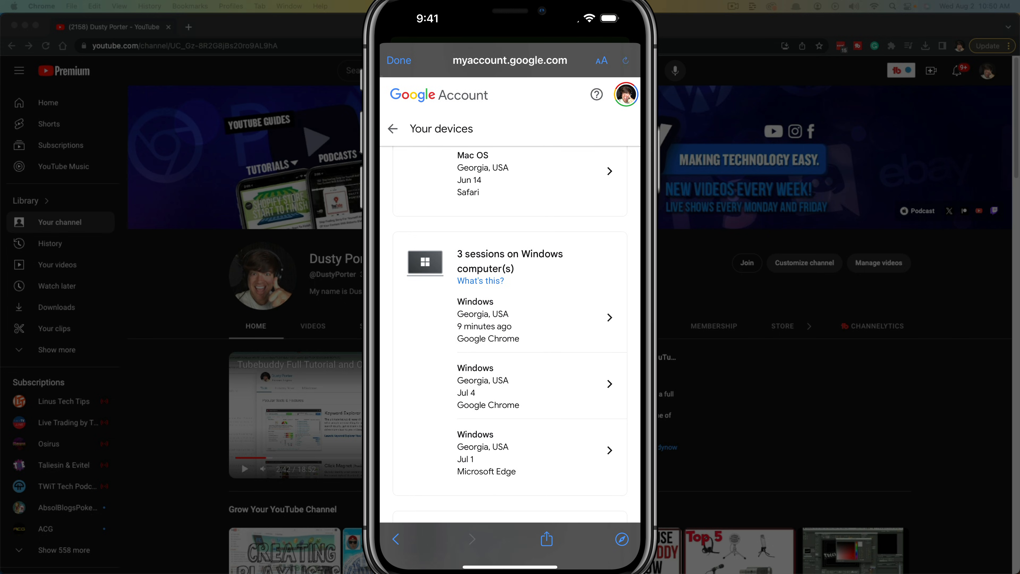
{"action": "left_click", "coordinate": [540, 320]}
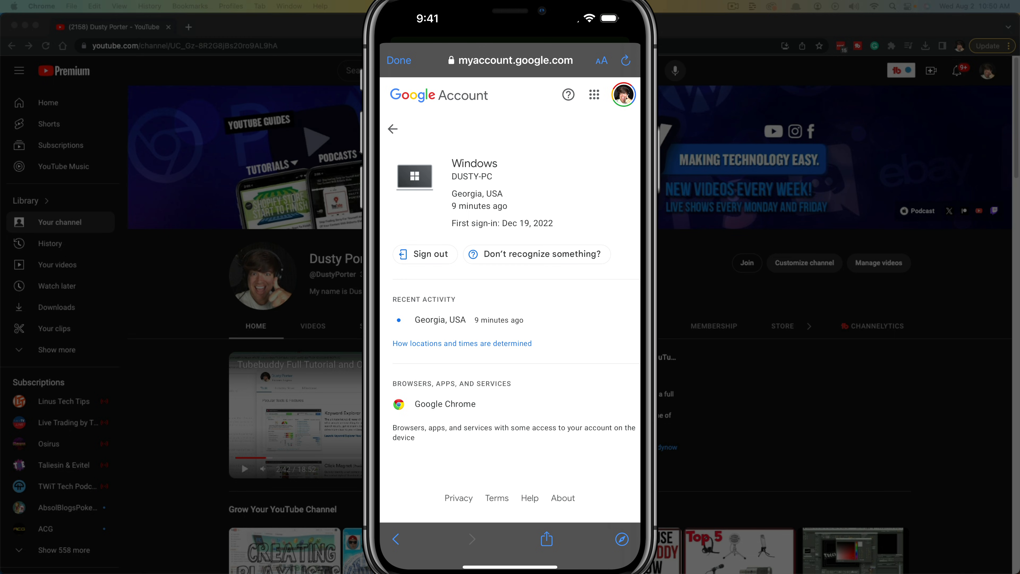
- Sign out the Windows session, confirm it, and acknowledge the app-access notice
{"action": "left_click", "coordinate": [424, 254]}
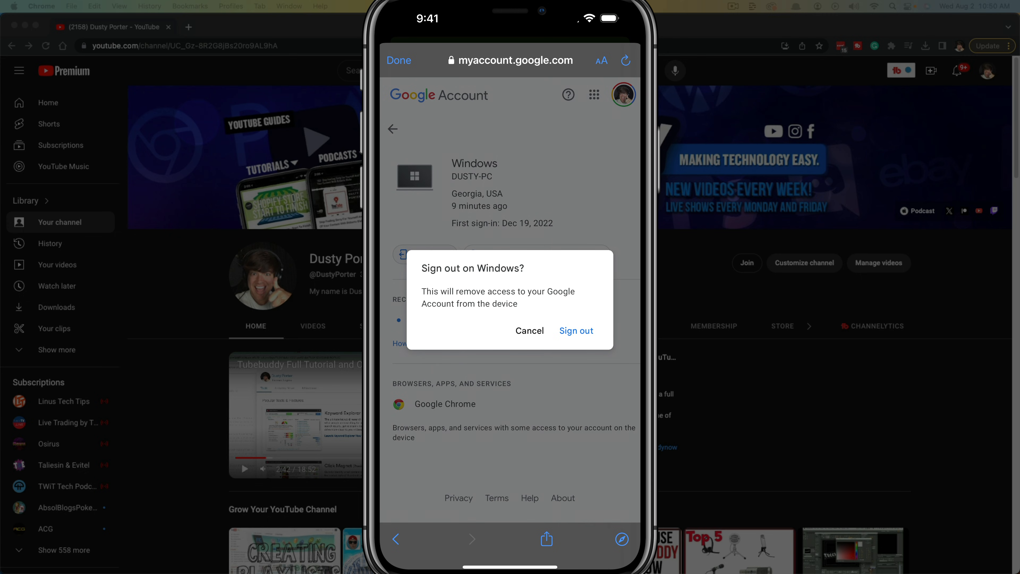
{"action": "left_click", "coordinate": [575, 331]}
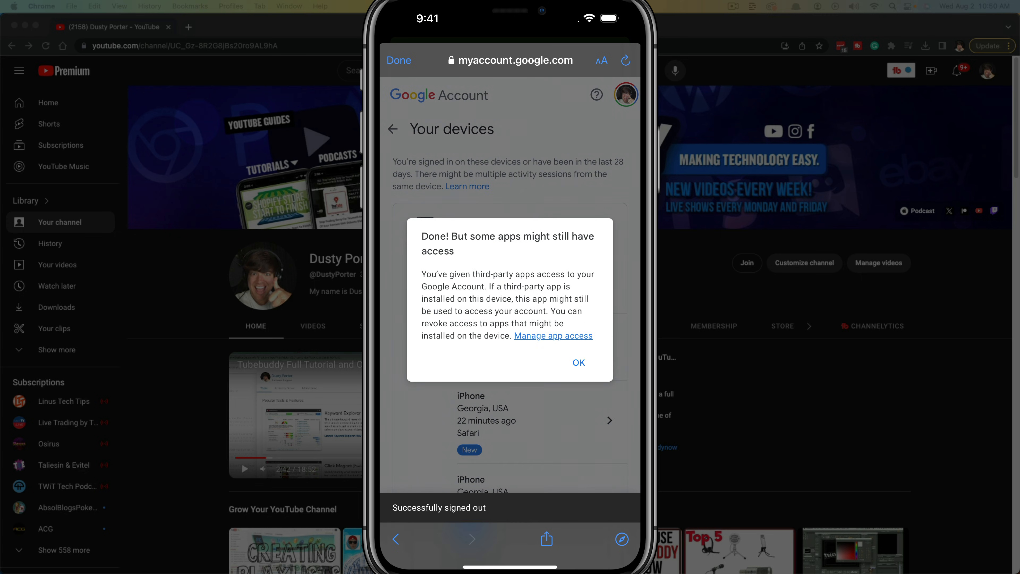
{"action": "left_click", "coordinate": [577, 362]}
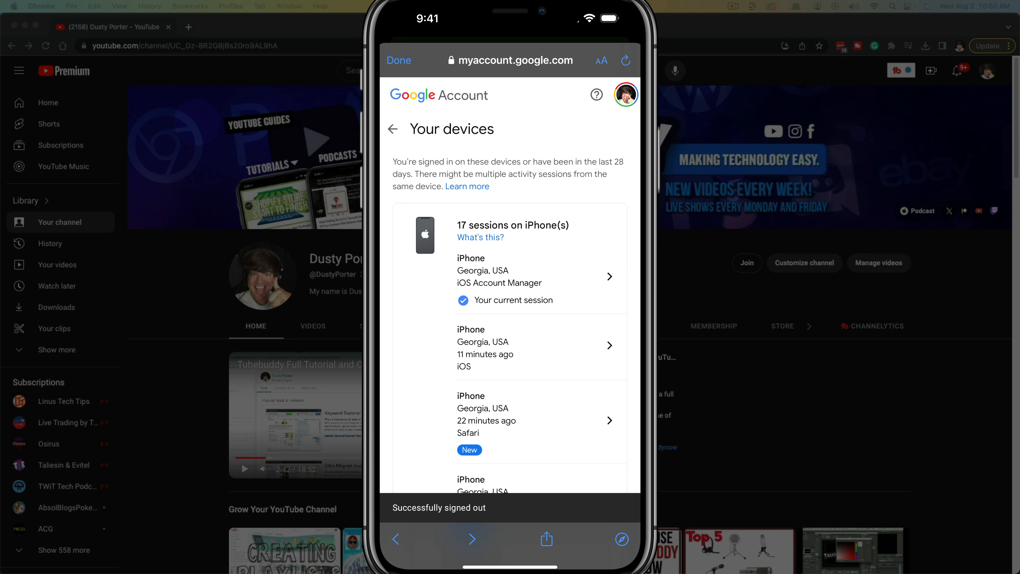
{"action": "scroll", "scroll_direction": "down", "scroll_amount": 3}
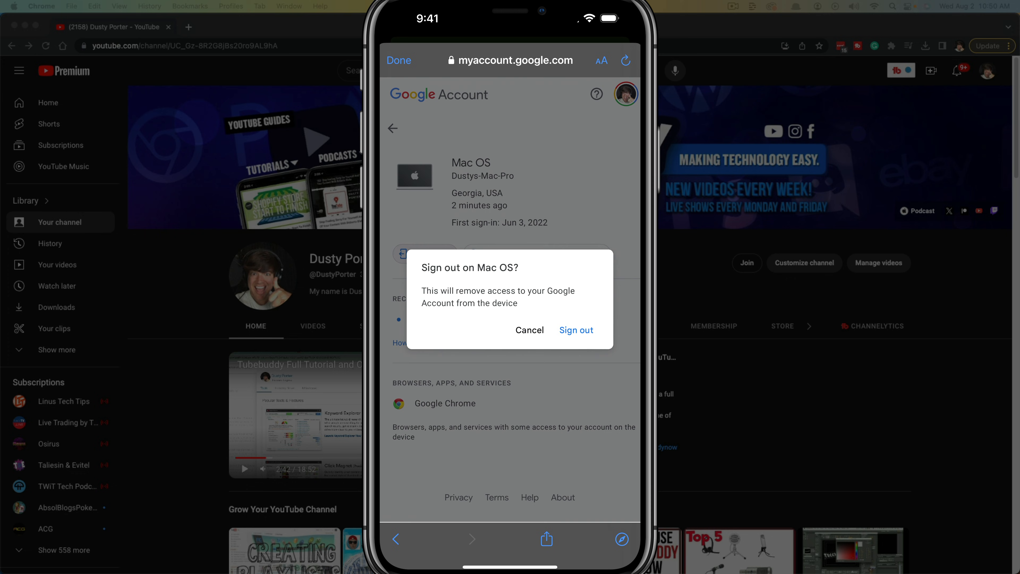
- Cancel signing out the current Mac OS session so it stays signed in
{"action": "left_click", "coordinate": [529, 330]}
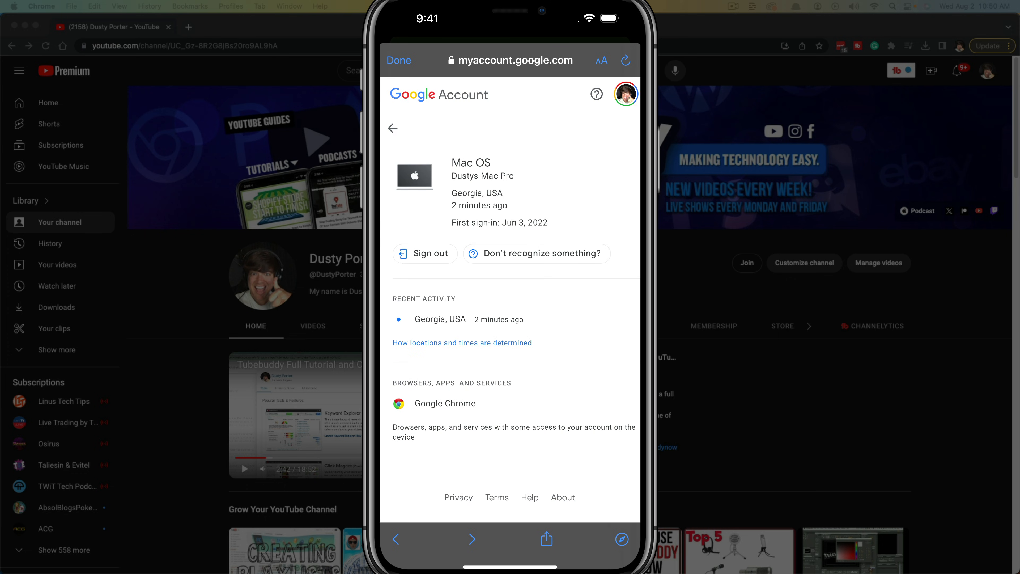
{"action": "left_click", "coordinate": [392, 129]}
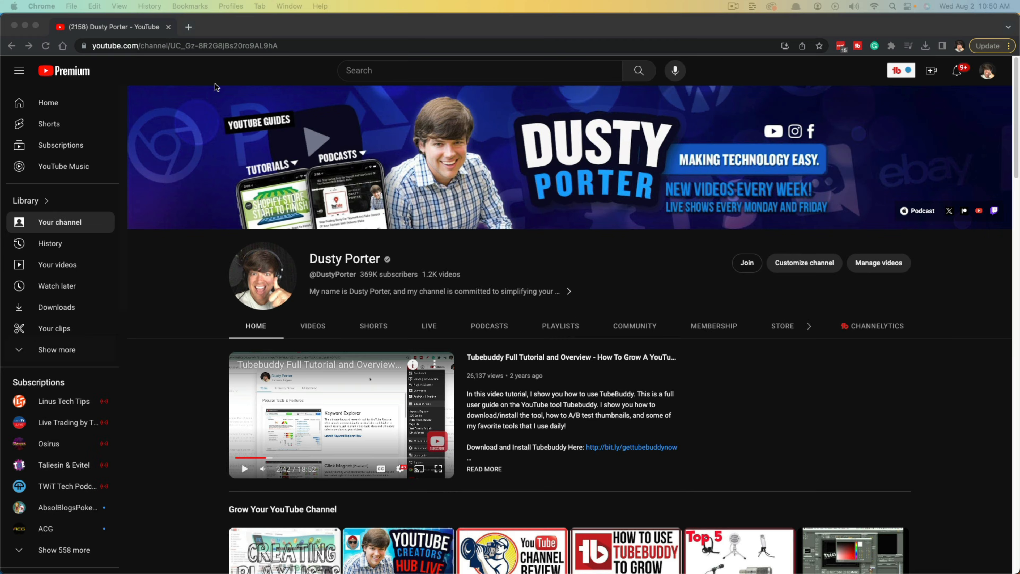
{"action": "mouse_move", "coordinate": [165, 152]}
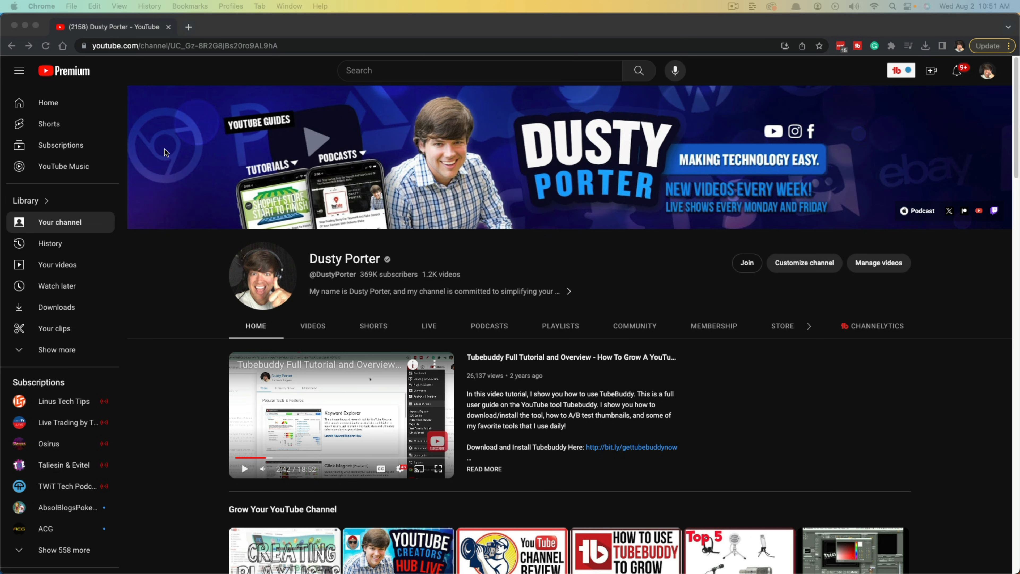
{"action": "mouse_move", "coordinate": [878, 416]}
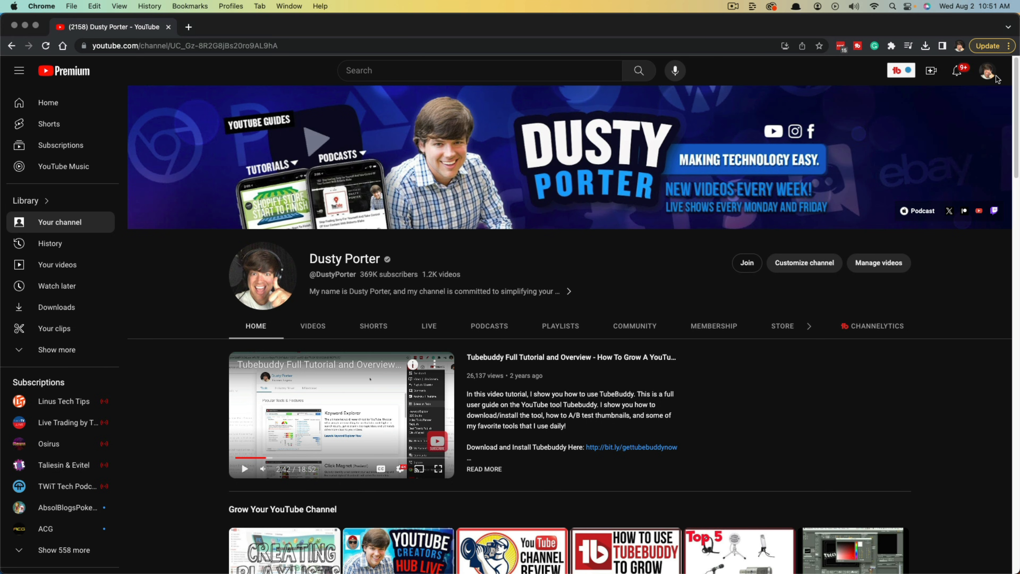
- From the YouTube profile menu, go to Google Account in a new tab
{"action": "left_click", "coordinate": [988, 70]}
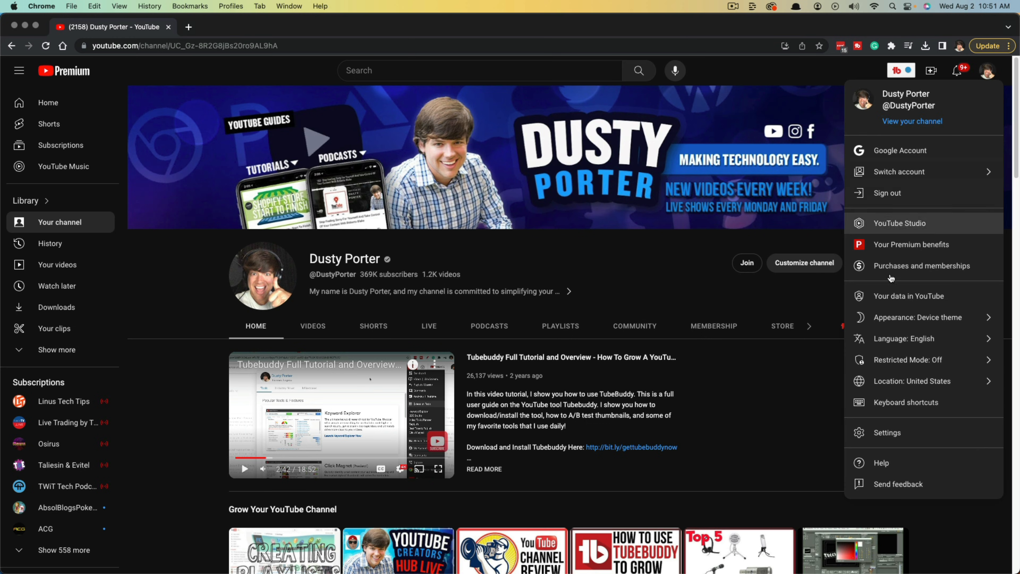
{"action": "mouse_move", "coordinate": [914, 253]}
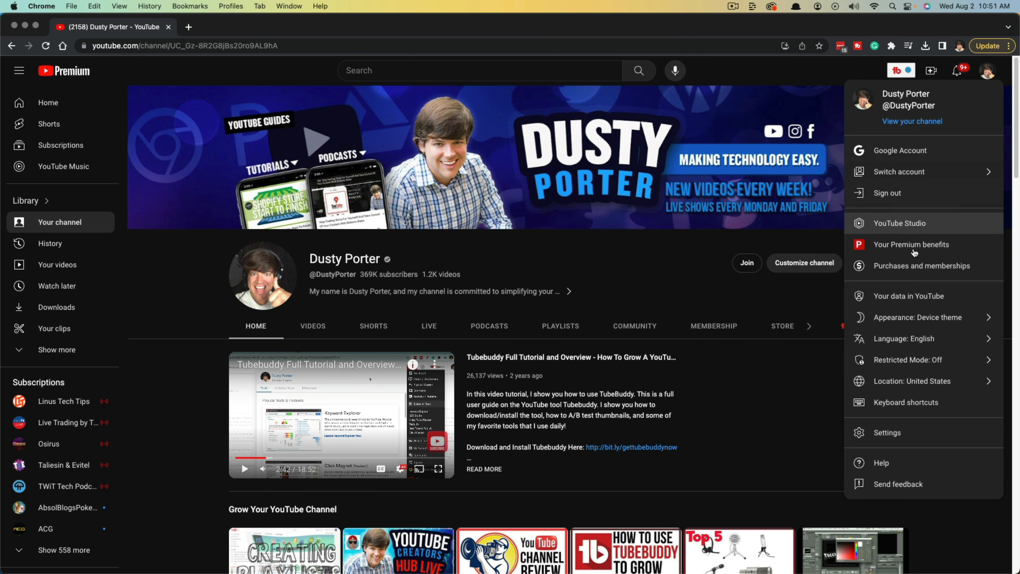
{"action": "mouse_move", "coordinate": [899, 151]}
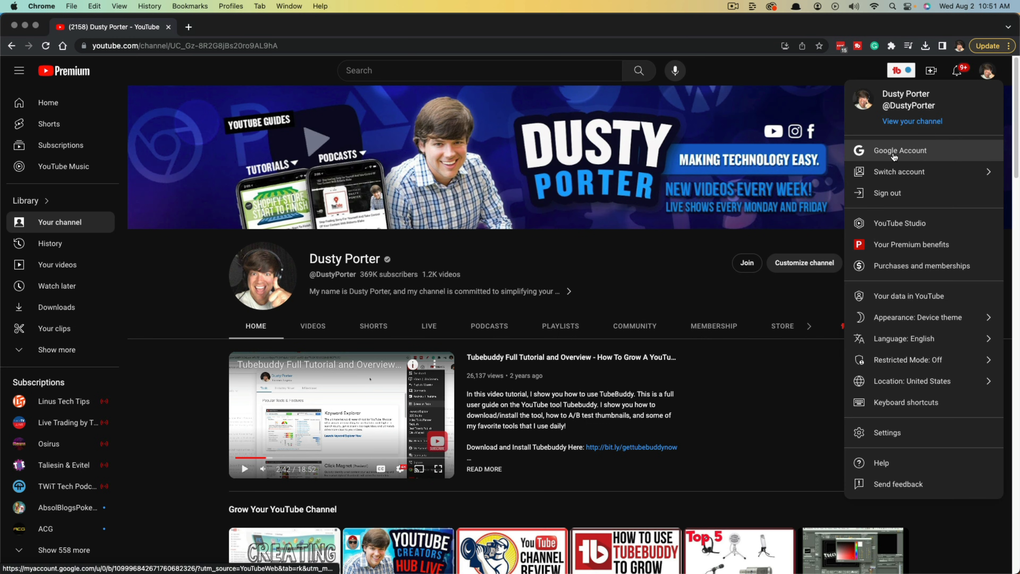
{"action": "mouse_move", "coordinate": [917, 156]}
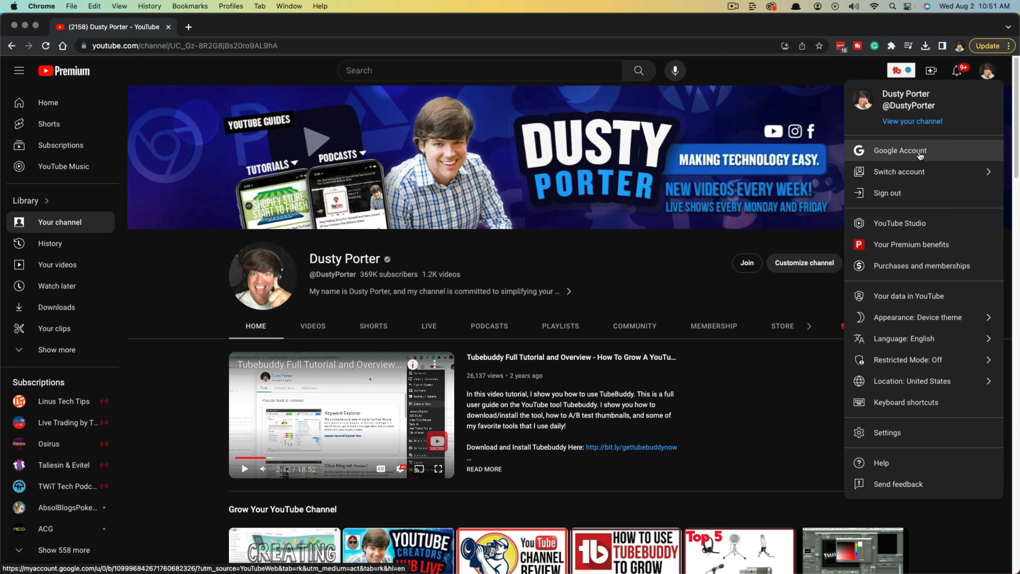
{"action": "left_click", "coordinate": [900, 151]}
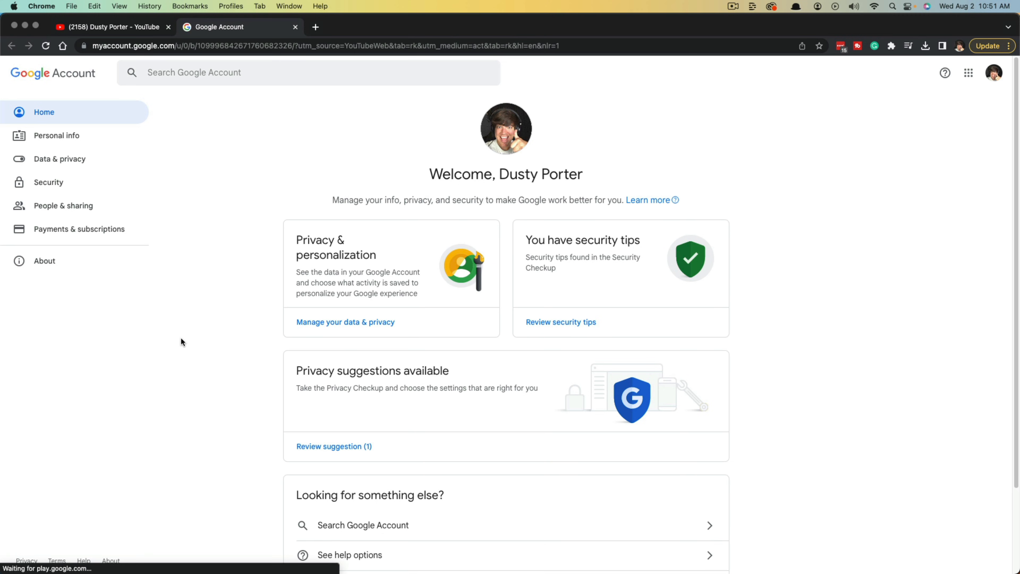
{"action": "mouse_move", "coordinate": [76, 186]}
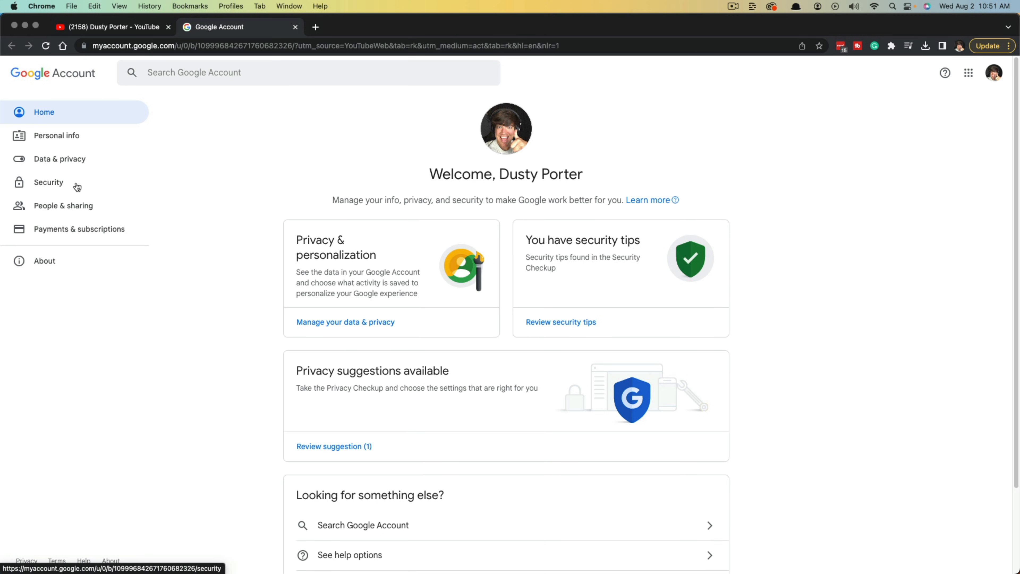
- Go to Security and choose Manage all devices under Your devices
{"action": "left_click", "coordinate": [48, 182]}
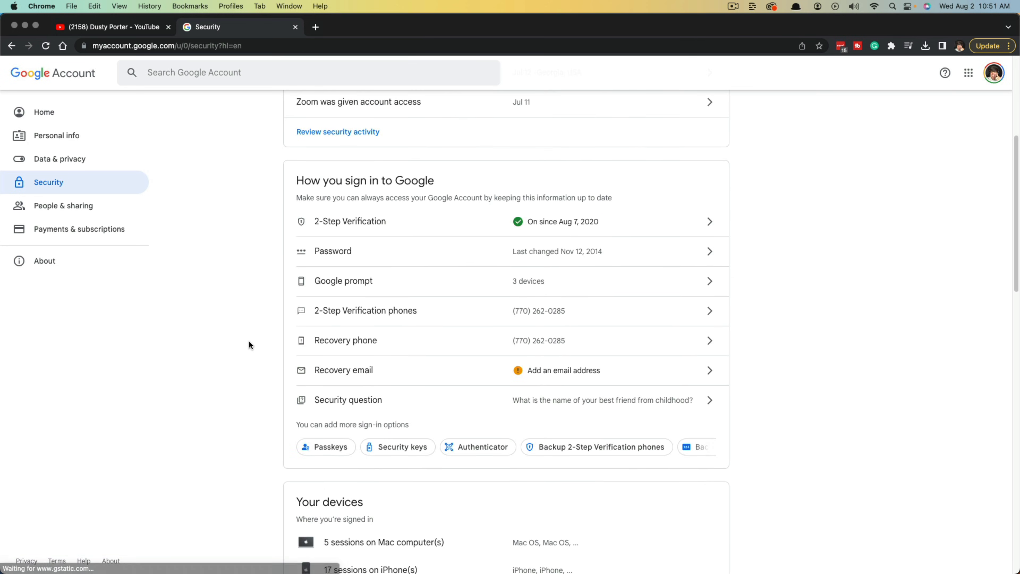
{"action": "scroll", "scroll_direction": "down", "scroll_amount": 3}
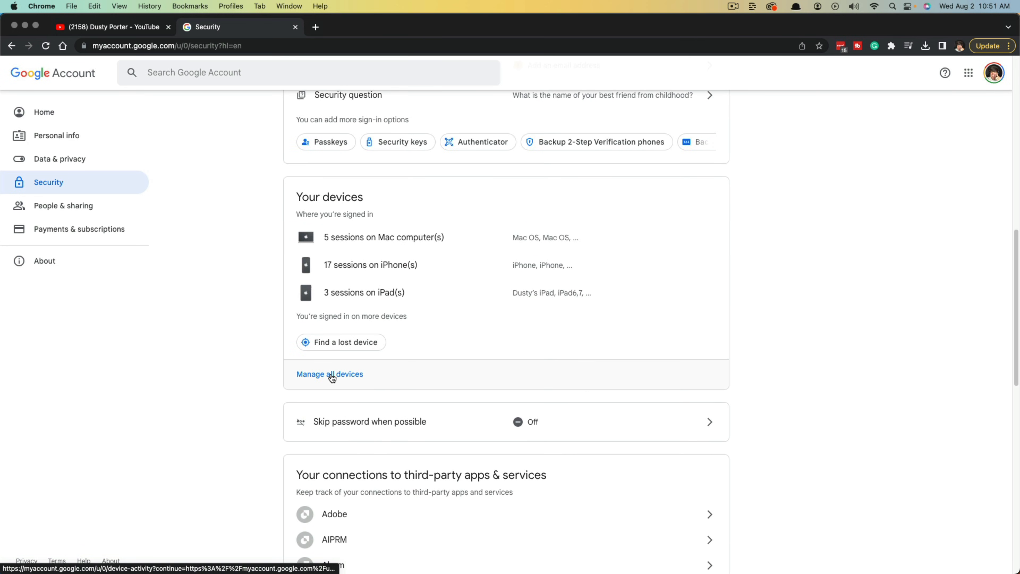
{"action": "left_click", "coordinate": [330, 374]}
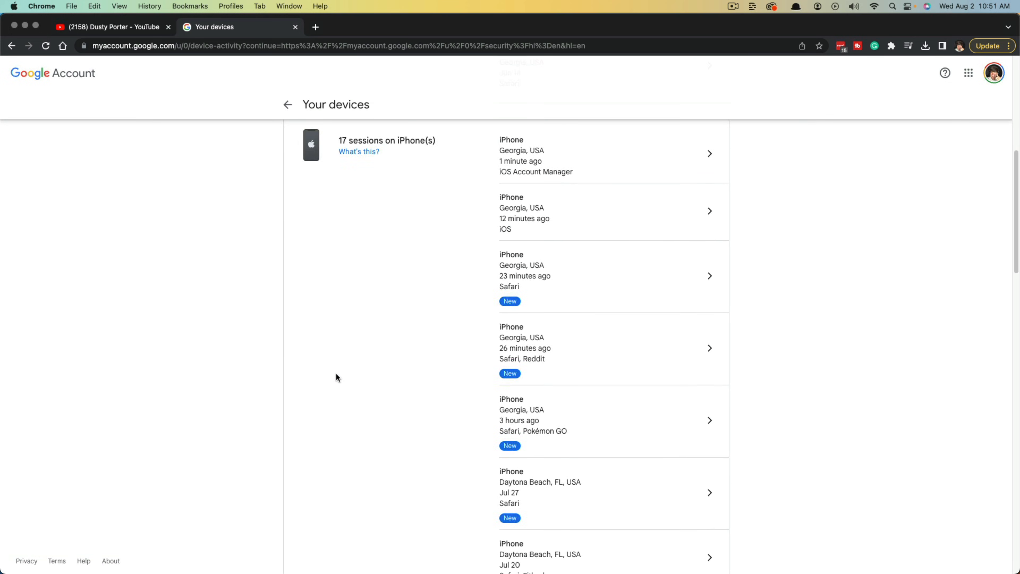
- Sign out the July 4 Windows session and acknowledge the app-access notice
{"action": "scroll", "scroll_direction": "down", "scroll_amount": 3}
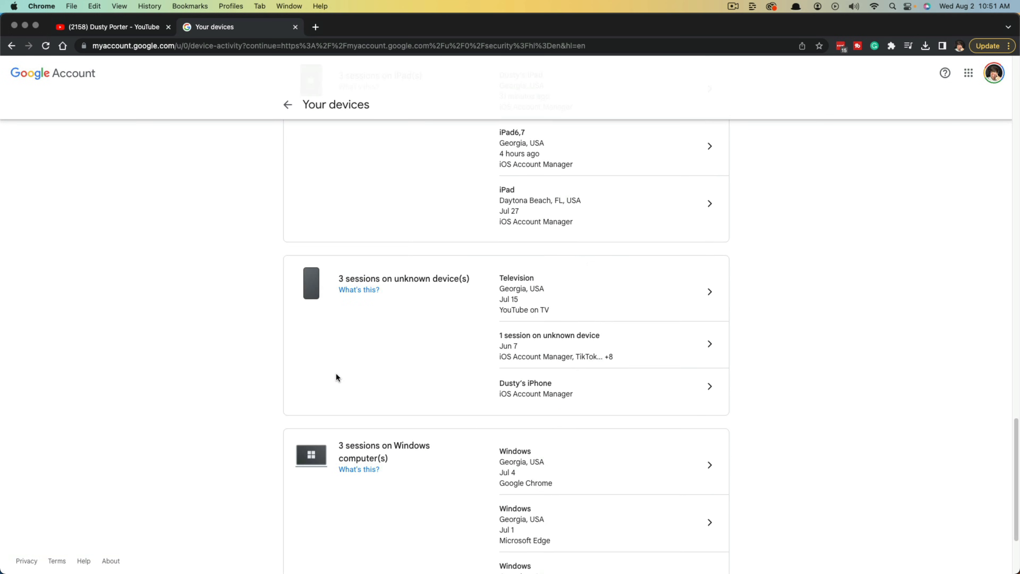
{"action": "scroll", "scroll_direction": "down", "scroll_amount": 3}
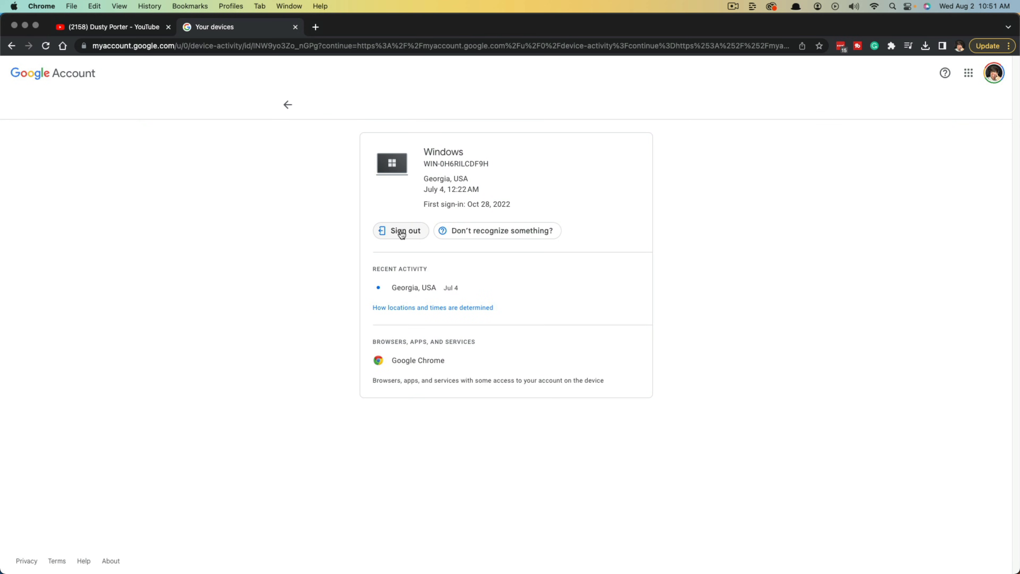
{"action": "left_click", "coordinate": [402, 230]}
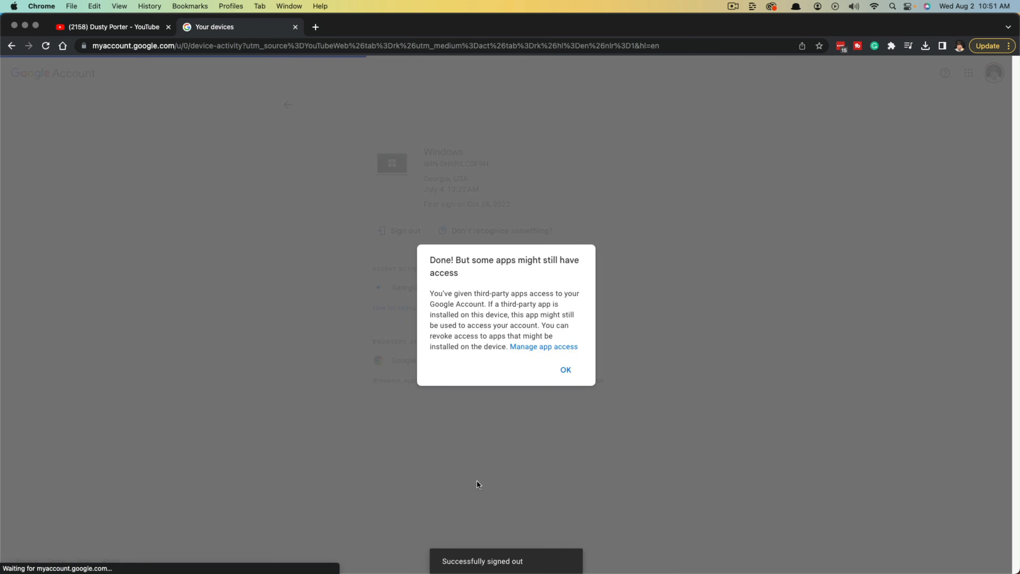
{"action": "left_click", "coordinate": [563, 370]}
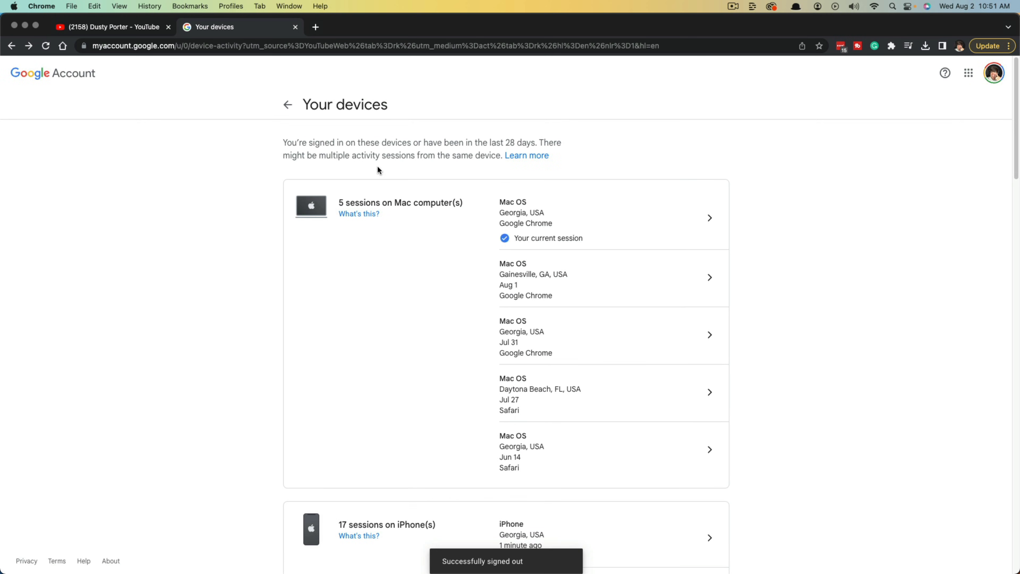
- Return from the devices list to the Security page
{"action": "scroll", "scroll_direction": "down", "scroll_amount": 3}
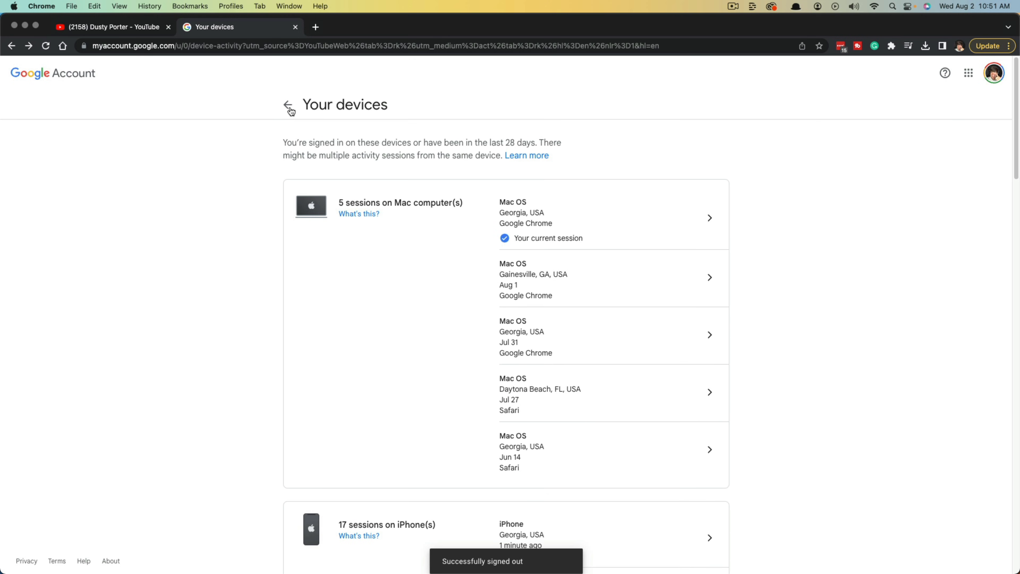
{"action": "left_click", "coordinate": [288, 105]}
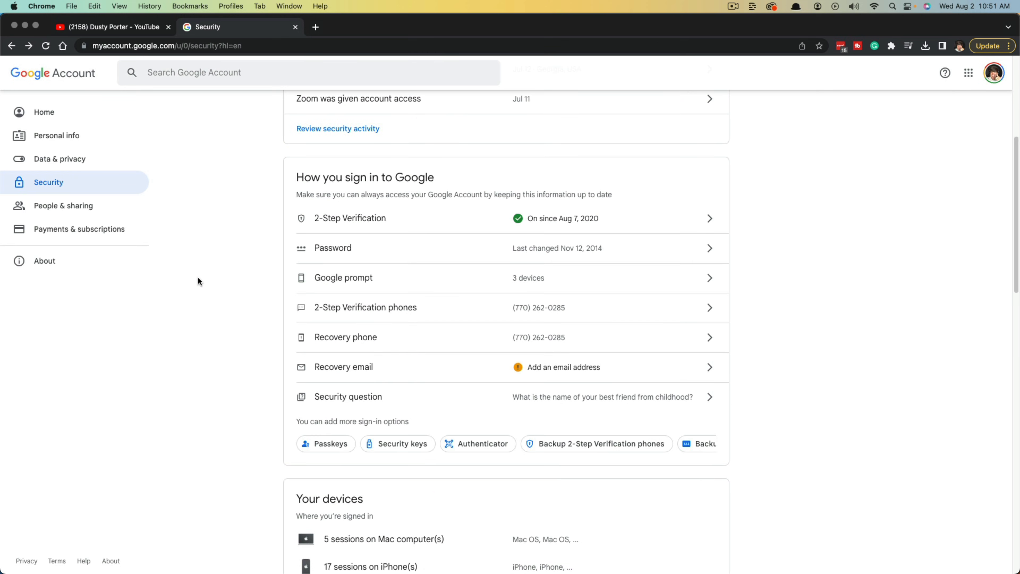